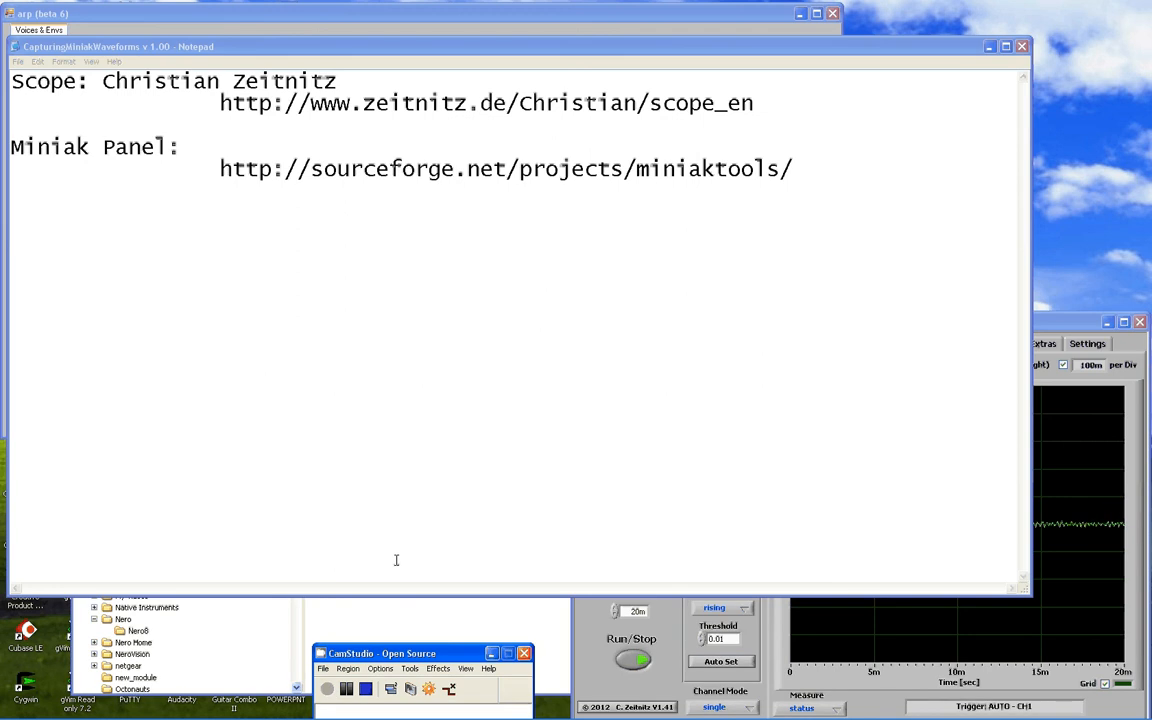
{"action": "mouse_move", "coordinate": [286, 288]}
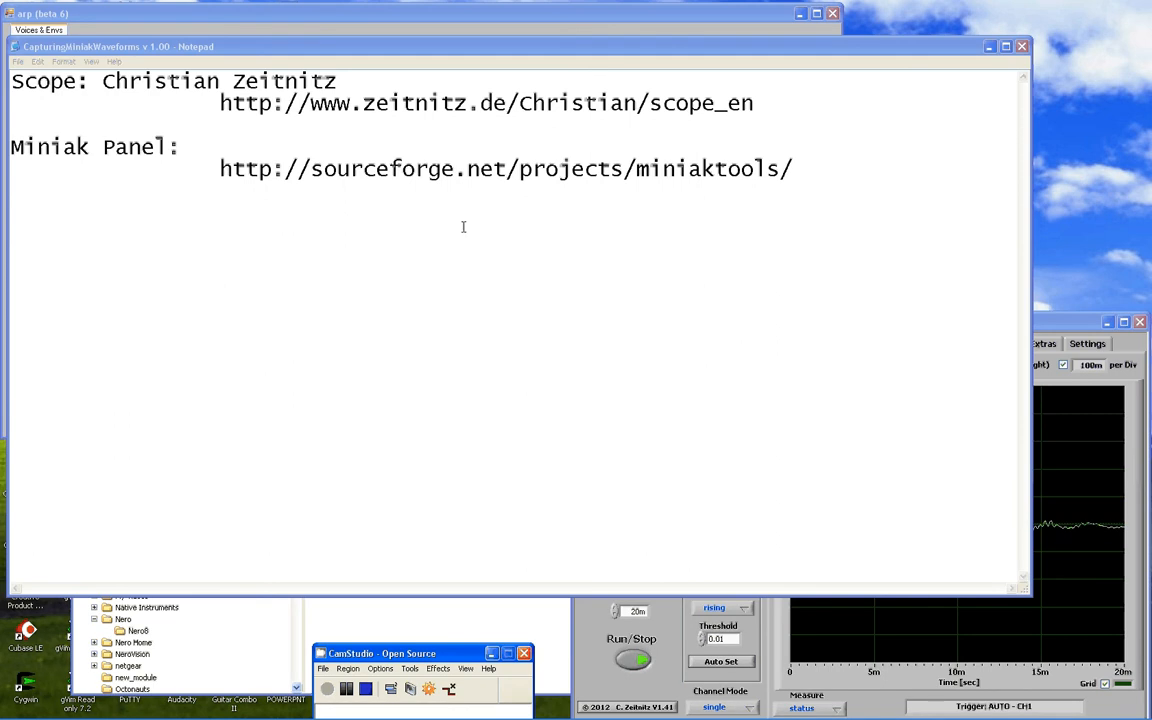
{"action": "mouse_move", "coordinate": [264, 140]}
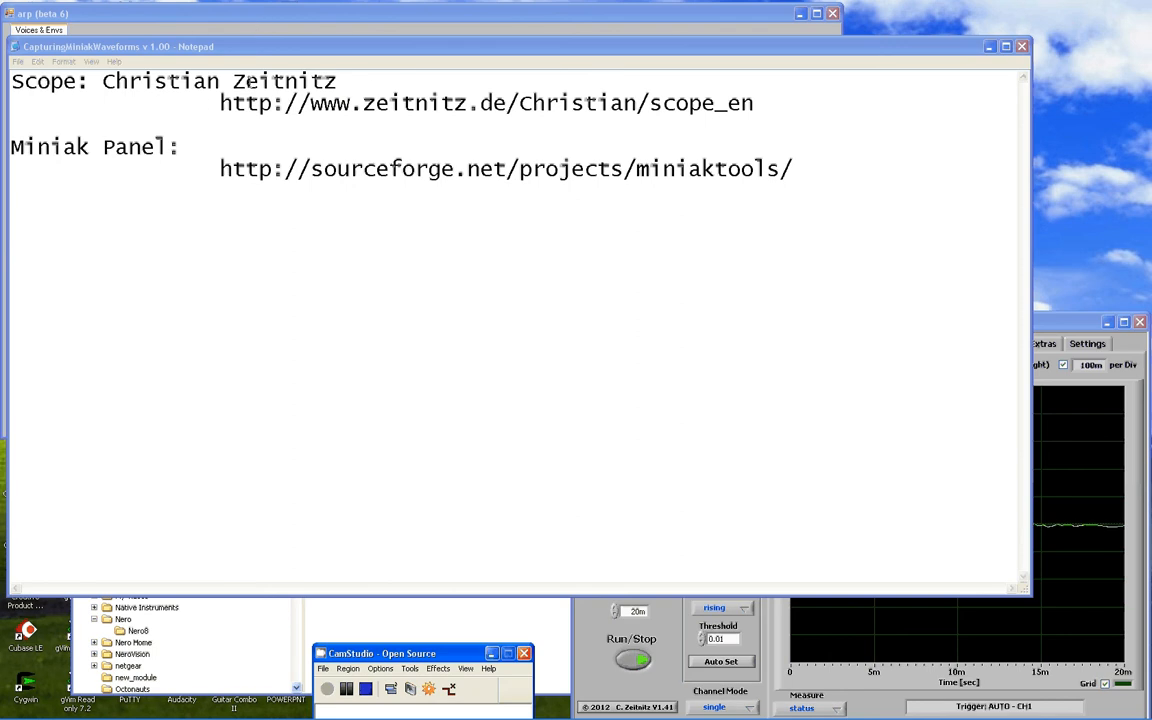
{"action": "mouse_move", "coordinate": [680, 110]}
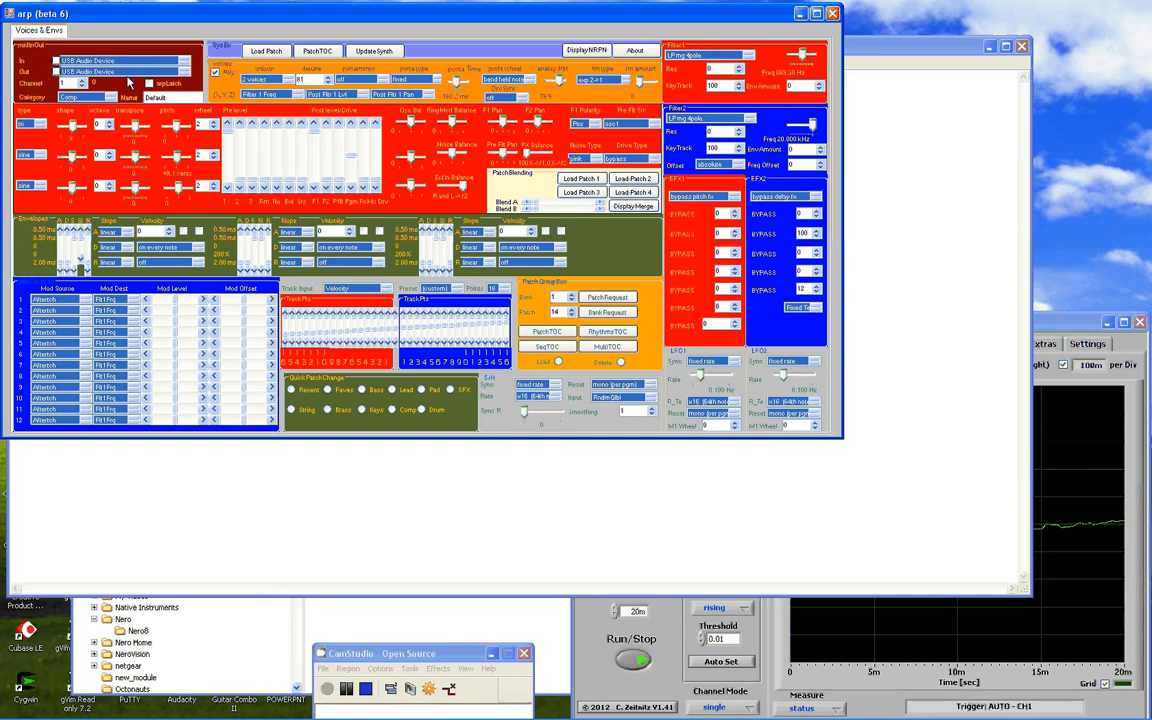
{"action": "mouse_move", "coordinate": [216, 140]}
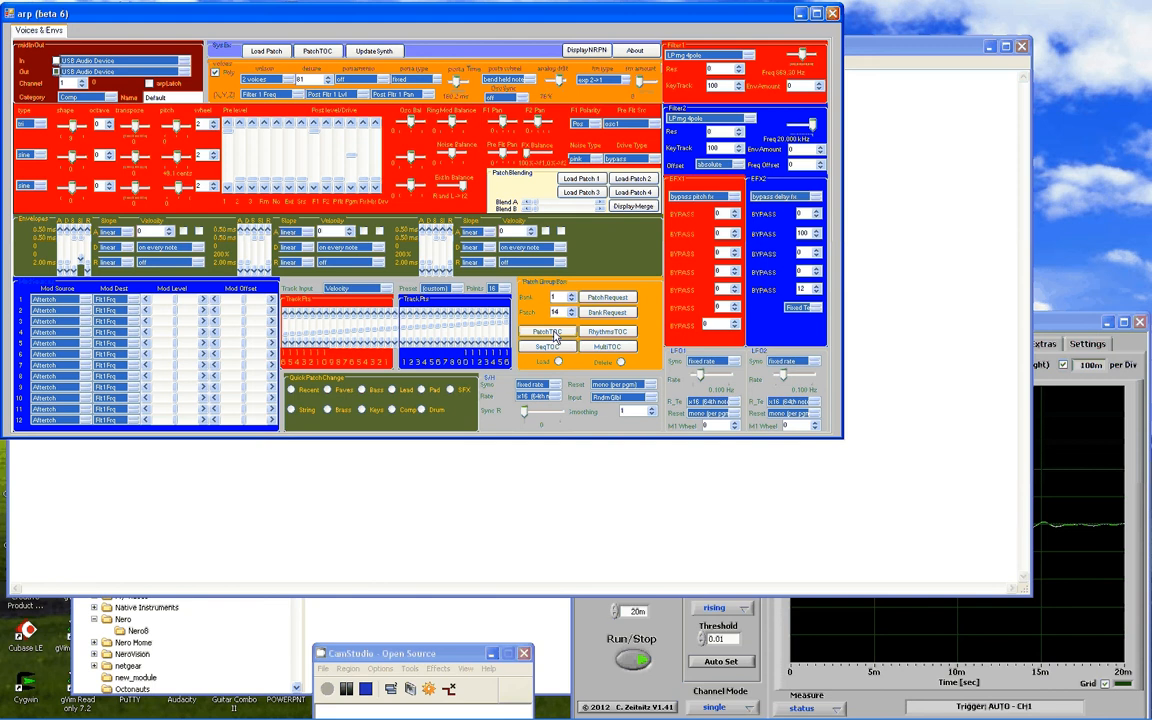
Show the Program Table of Contents and scroll through the stored patch list
{"action": "left_click", "coordinate": [546, 332]}
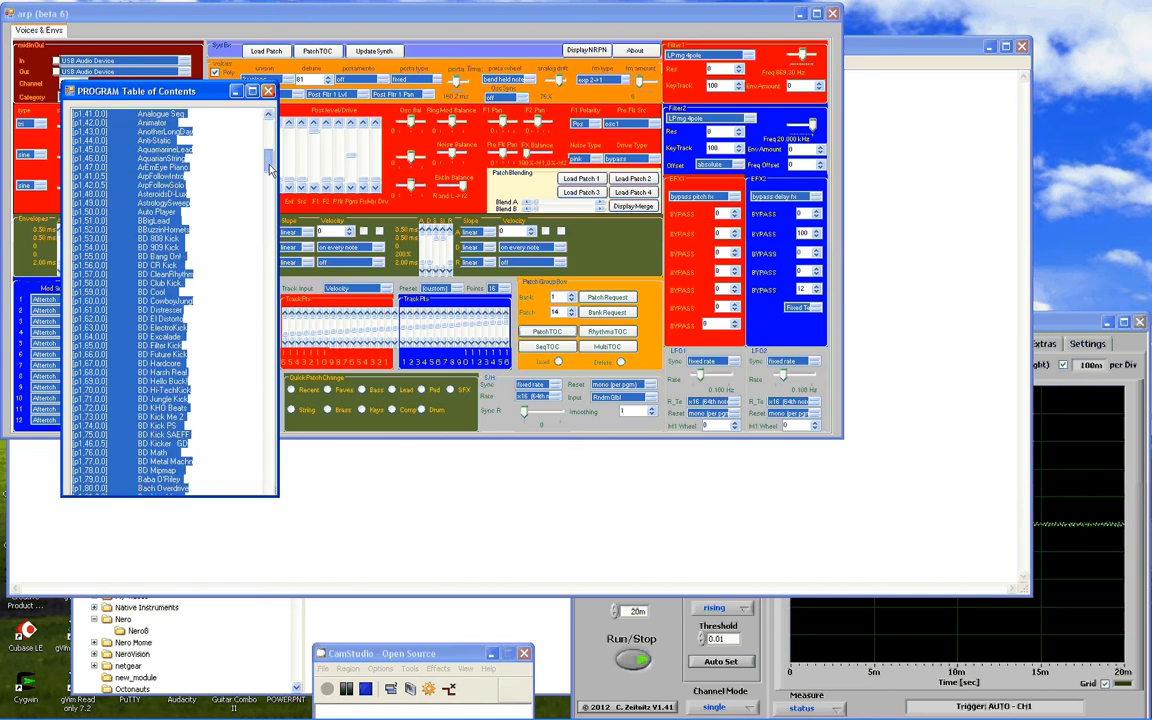
{"action": "scroll", "scroll_direction": "down", "scroll_amount": 3}
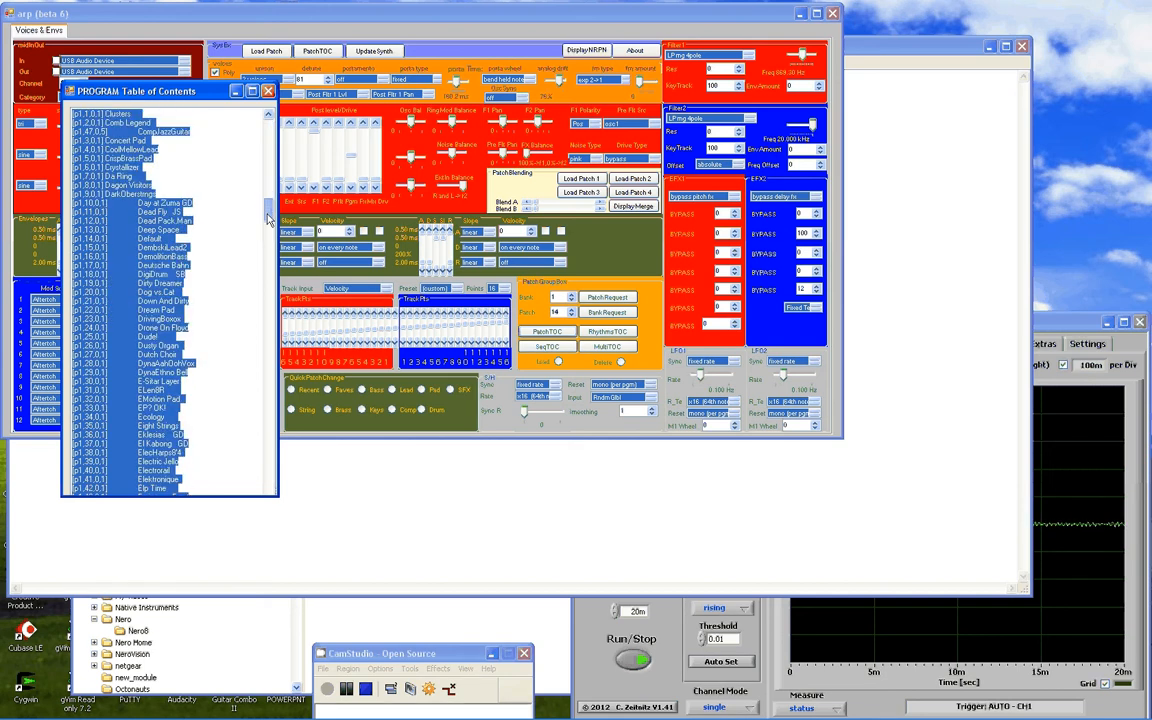
{"action": "scroll", "scroll_direction": "down", "scroll_amount": 3}
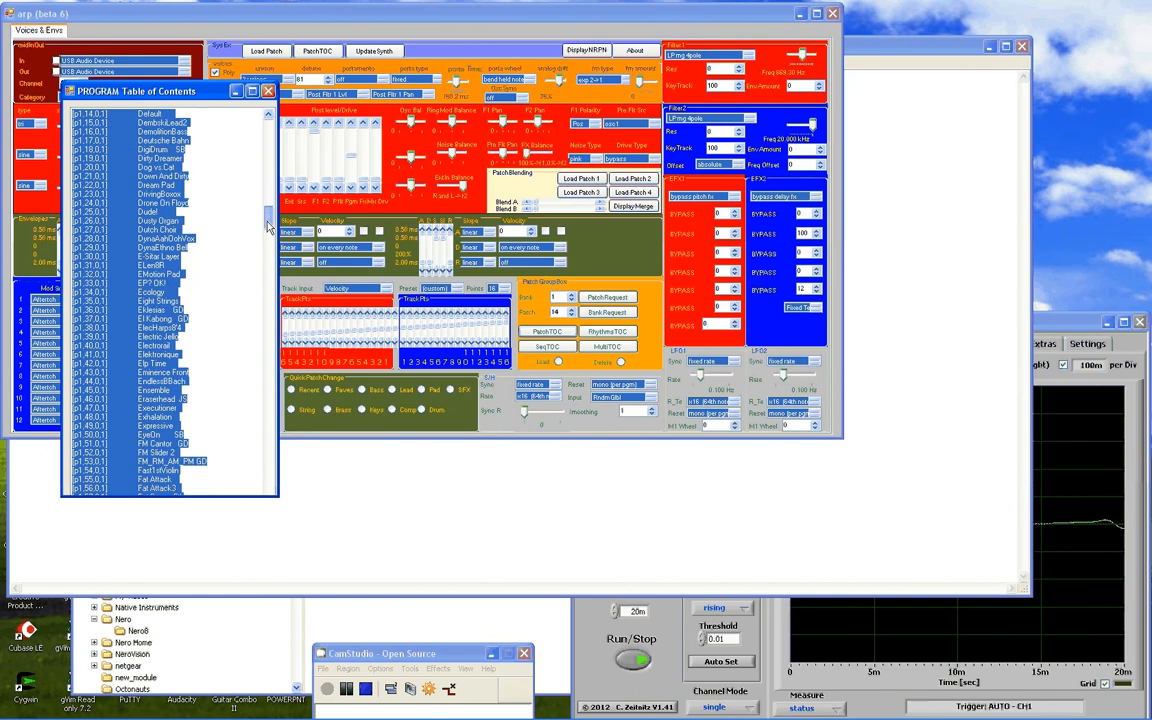
{"action": "scroll", "scroll_direction": "up", "scroll_amount": 3}
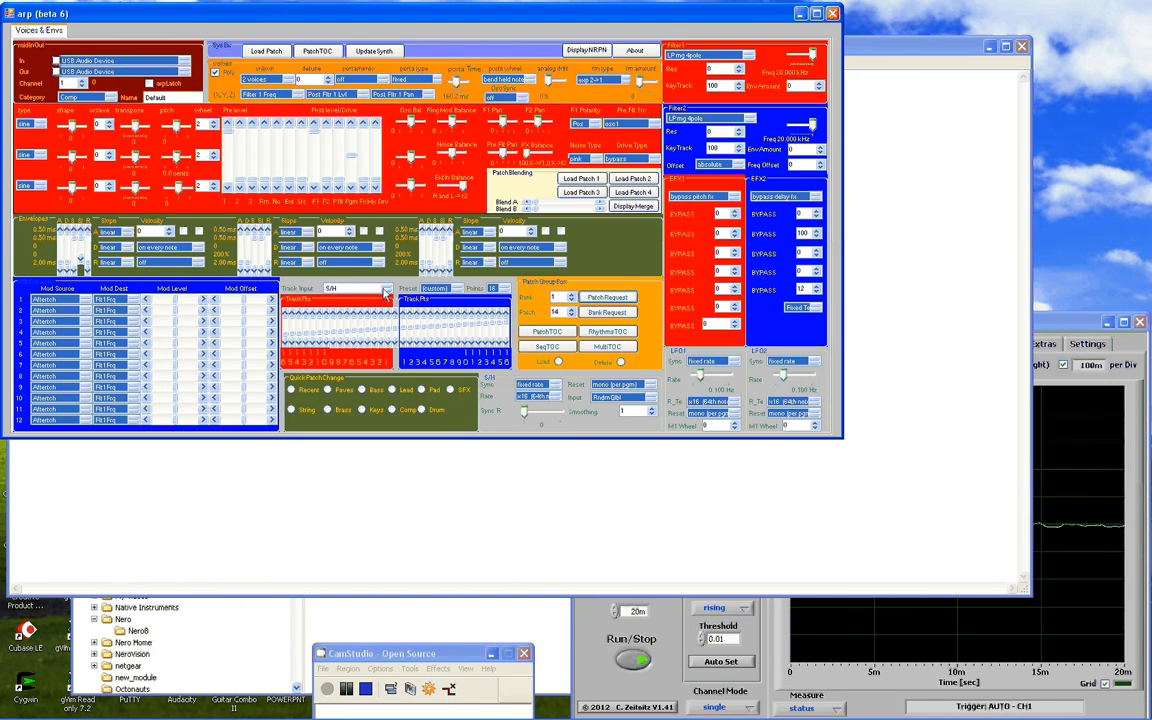
{"action": "left_click", "coordinate": [386, 288]}
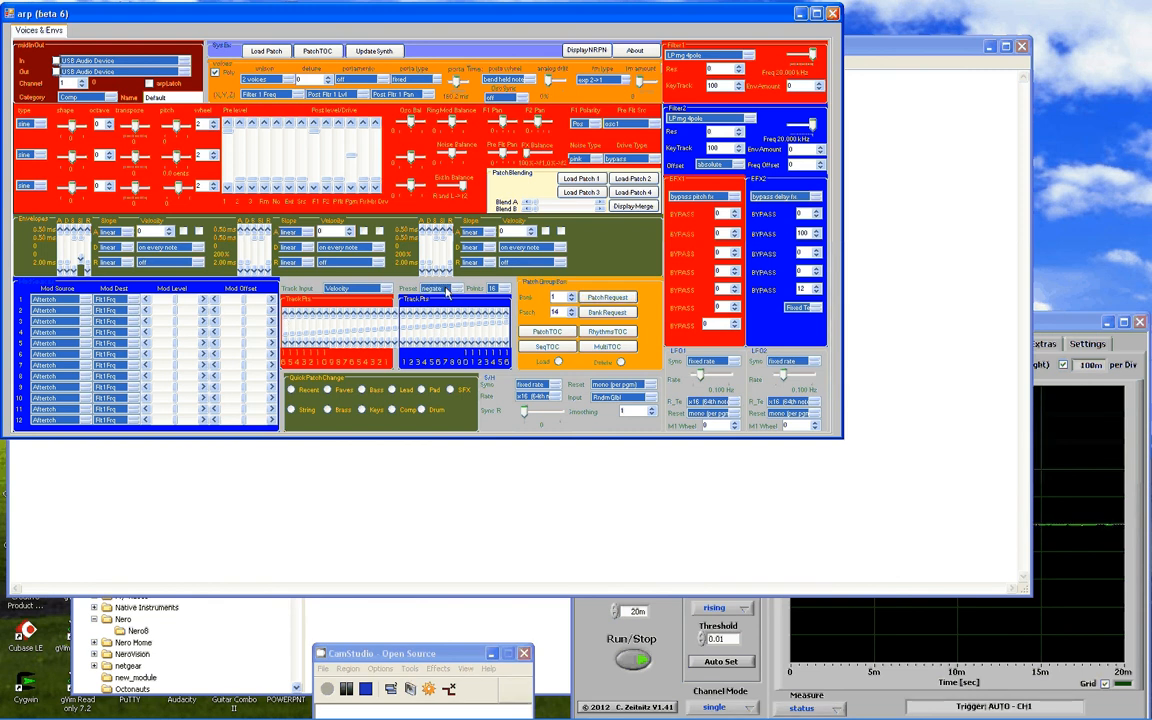
{"action": "left_click", "coordinate": [432, 288]}
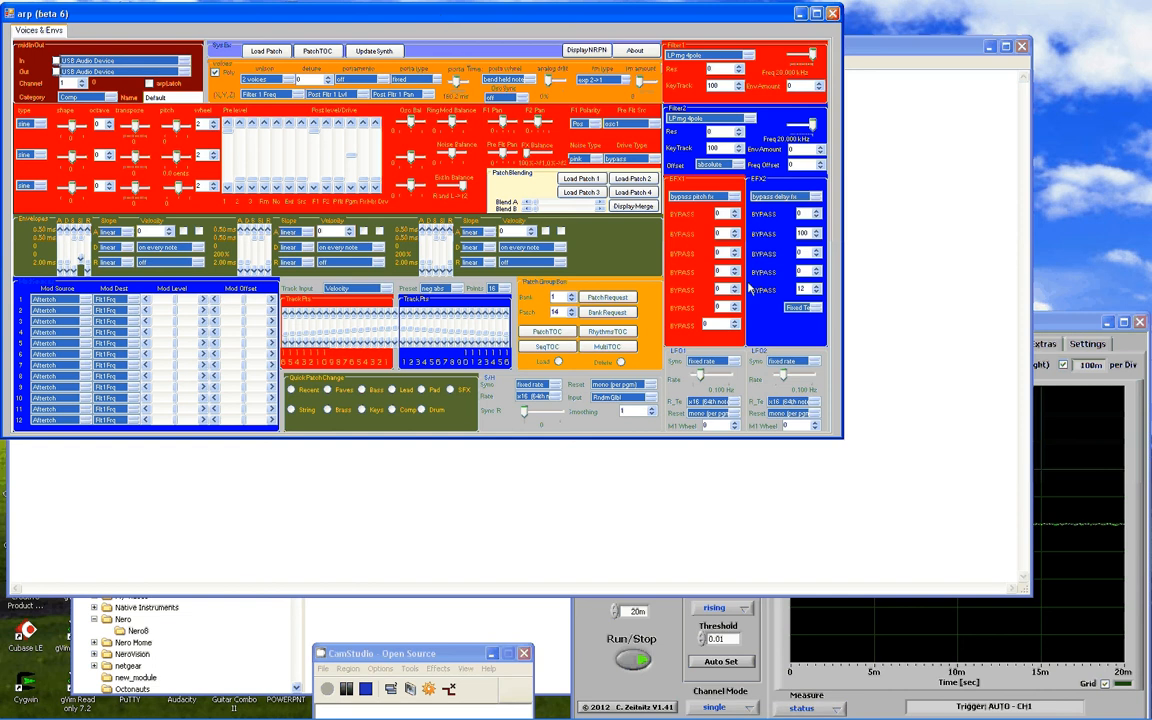
{"action": "mouse_move", "coordinate": [480, 462]}
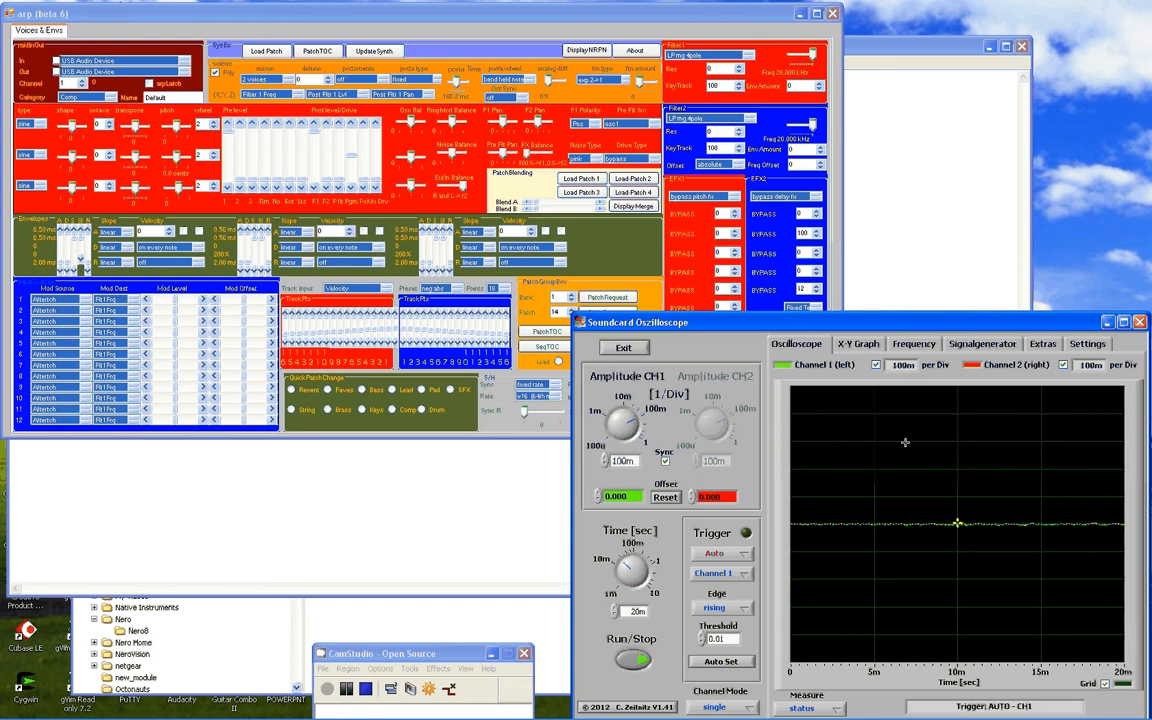
Switch to the Frequency view, showing a main frequency around 220 Hz
{"action": "left_click", "coordinate": [912, 344]}
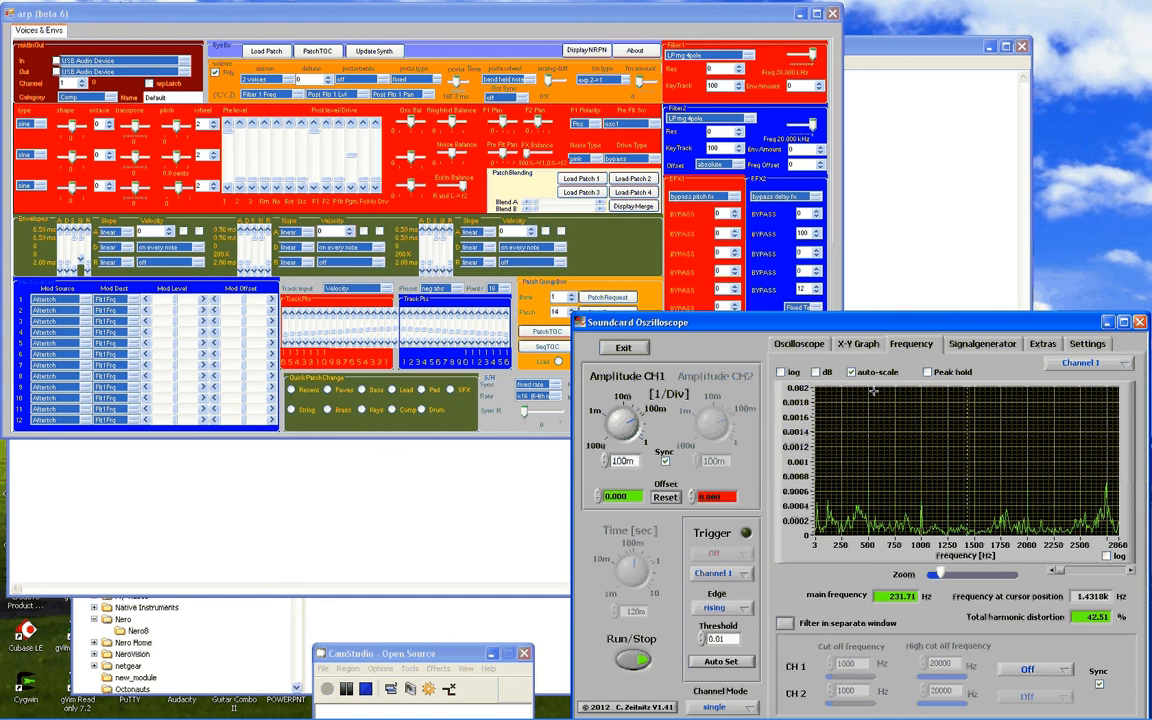
{"action": "left_click", "coordinate": [798, 344]}
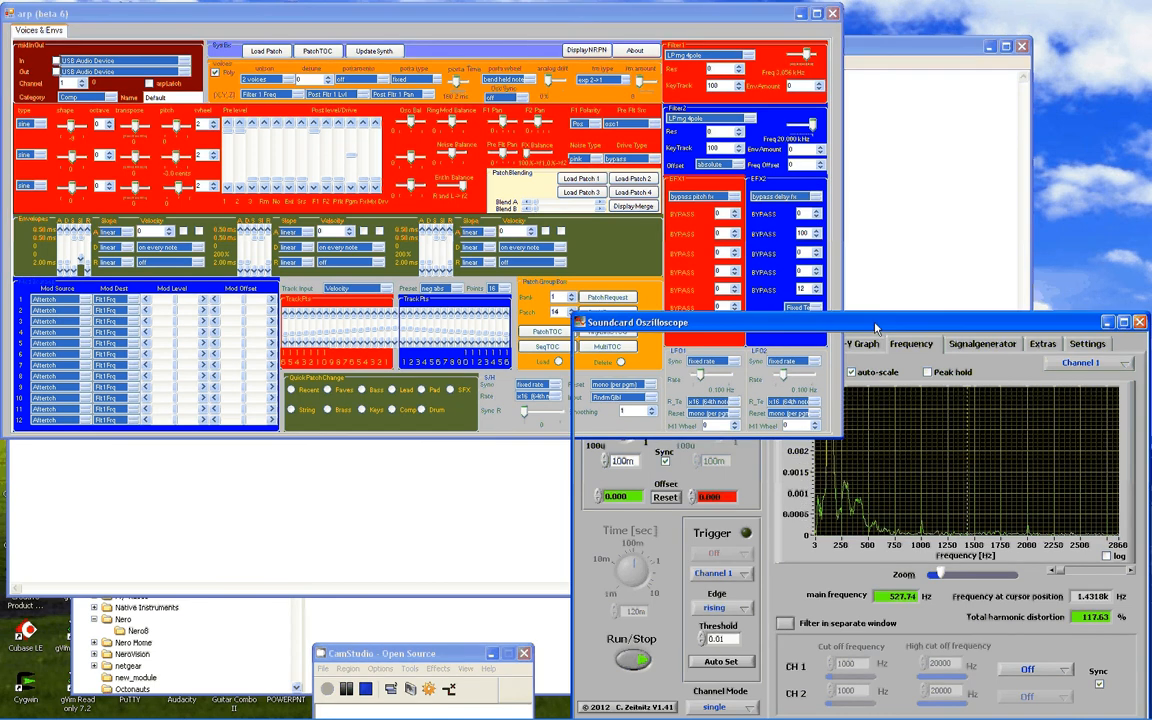
Switch back to the Oscilloscope time-domain waveform view of the synth signal
{"action": "left_click", "coordinate": [796, 344]}
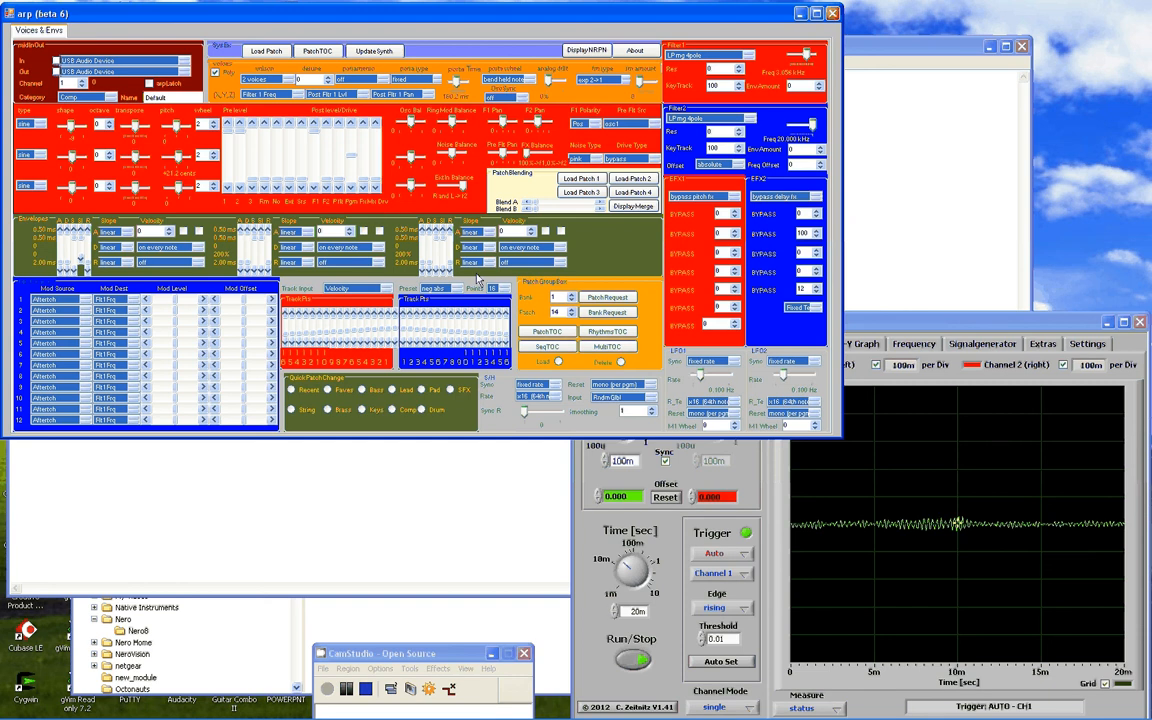
Browse the Extras and Settings pages, then show the Signalgenerator with both channels on 440 Hz sine
{"action": "left_click", "coordinate": [1088, 344]}
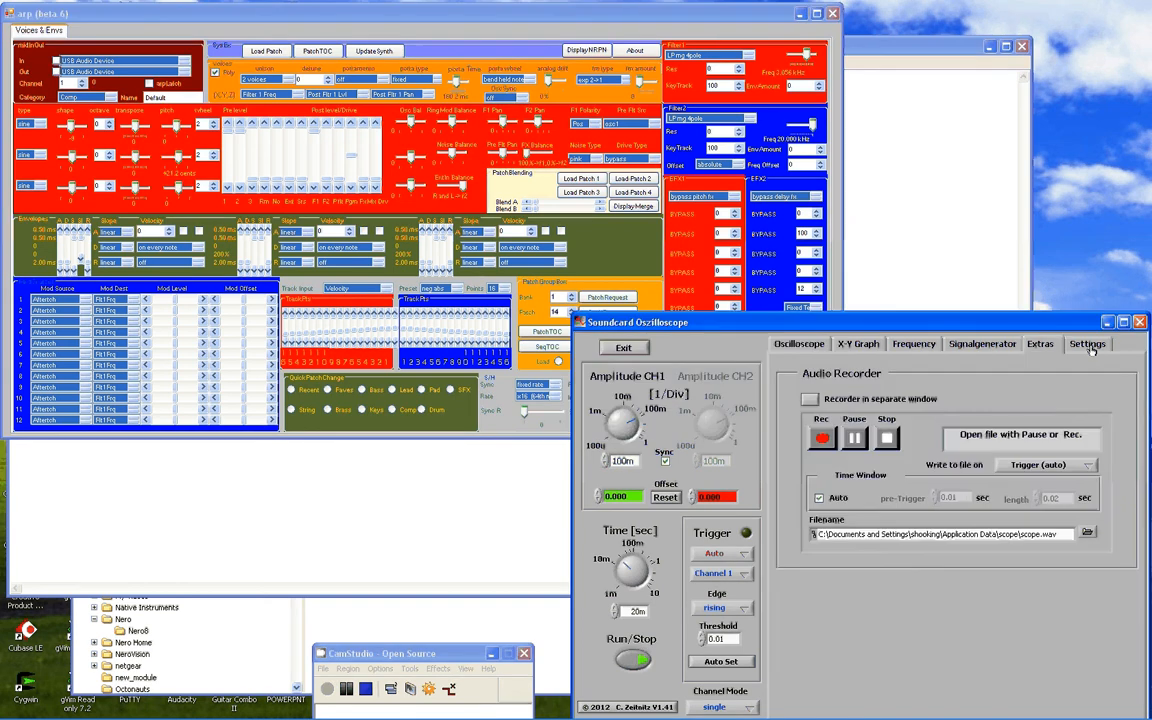
{"action": "left_click", "coordinate": [1084, 344]}
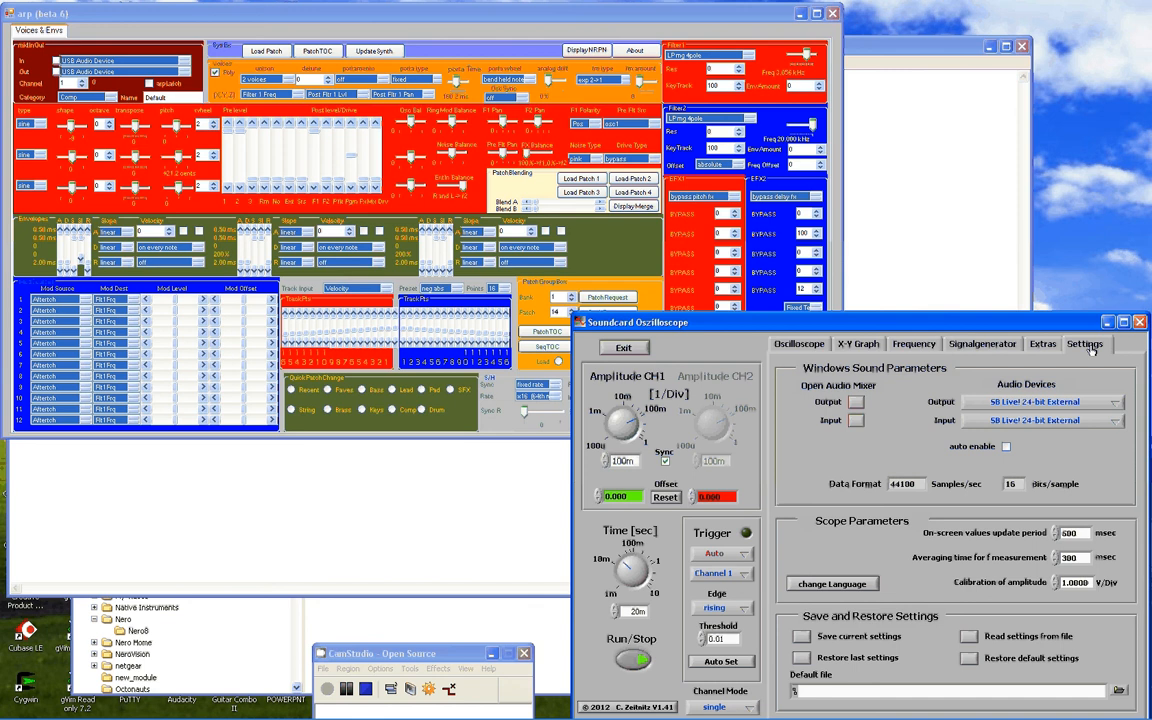
{"action": "left_click", "coordinate": [1040, 344]}
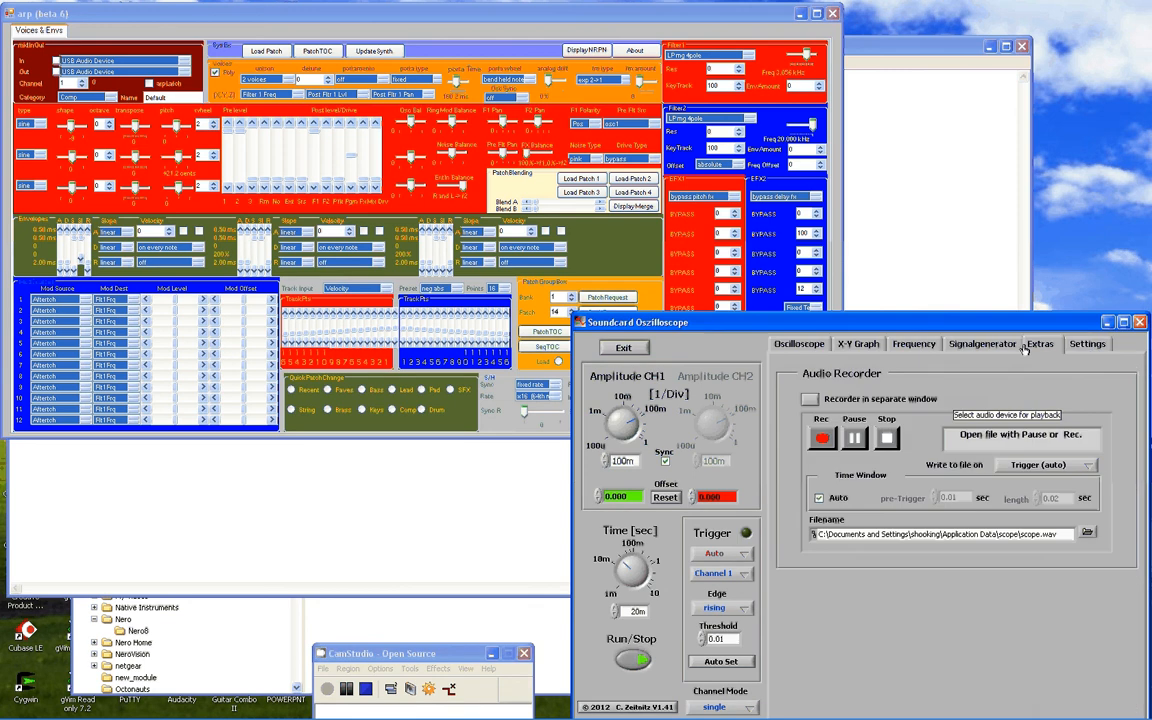
{"action": "left_click", "coordinate": [980, 344]}
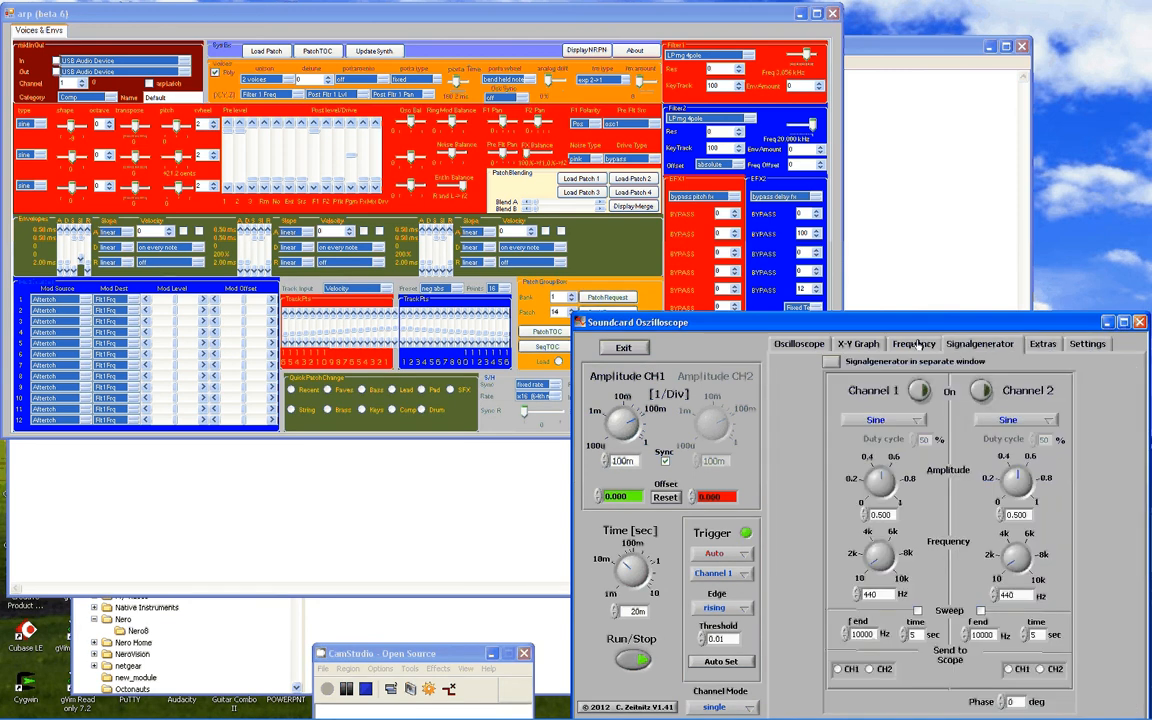